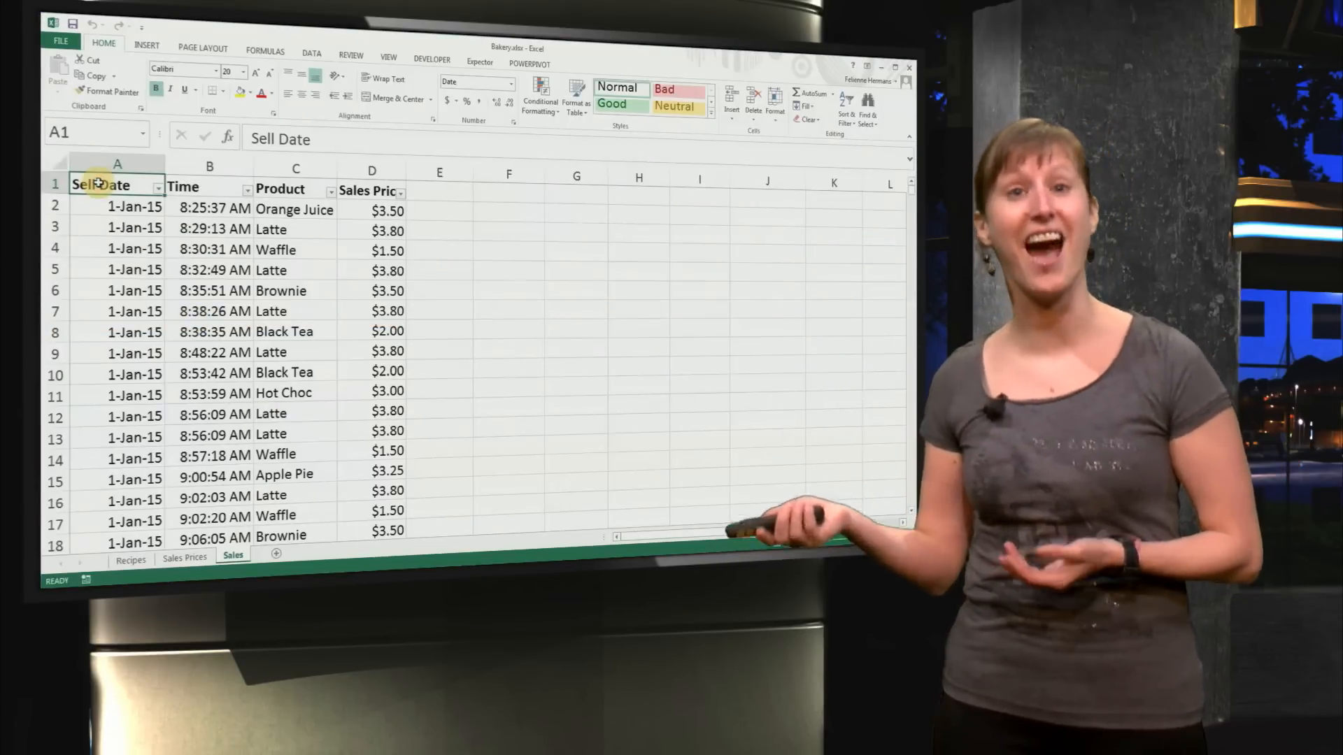
# - Insert a pivot table on a new sheet summing Sales Price by Sell Date
pyautogui.click(61, 82)
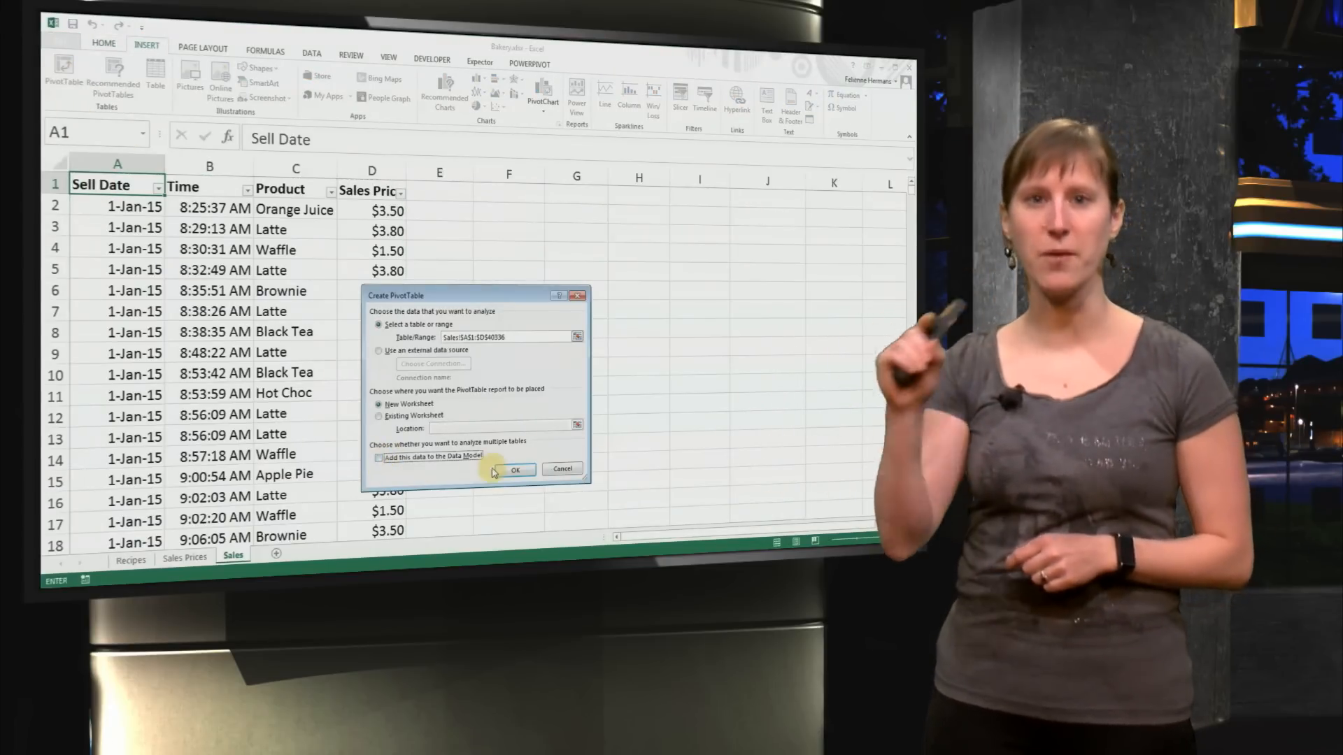
pyautogui.click(515, 469)
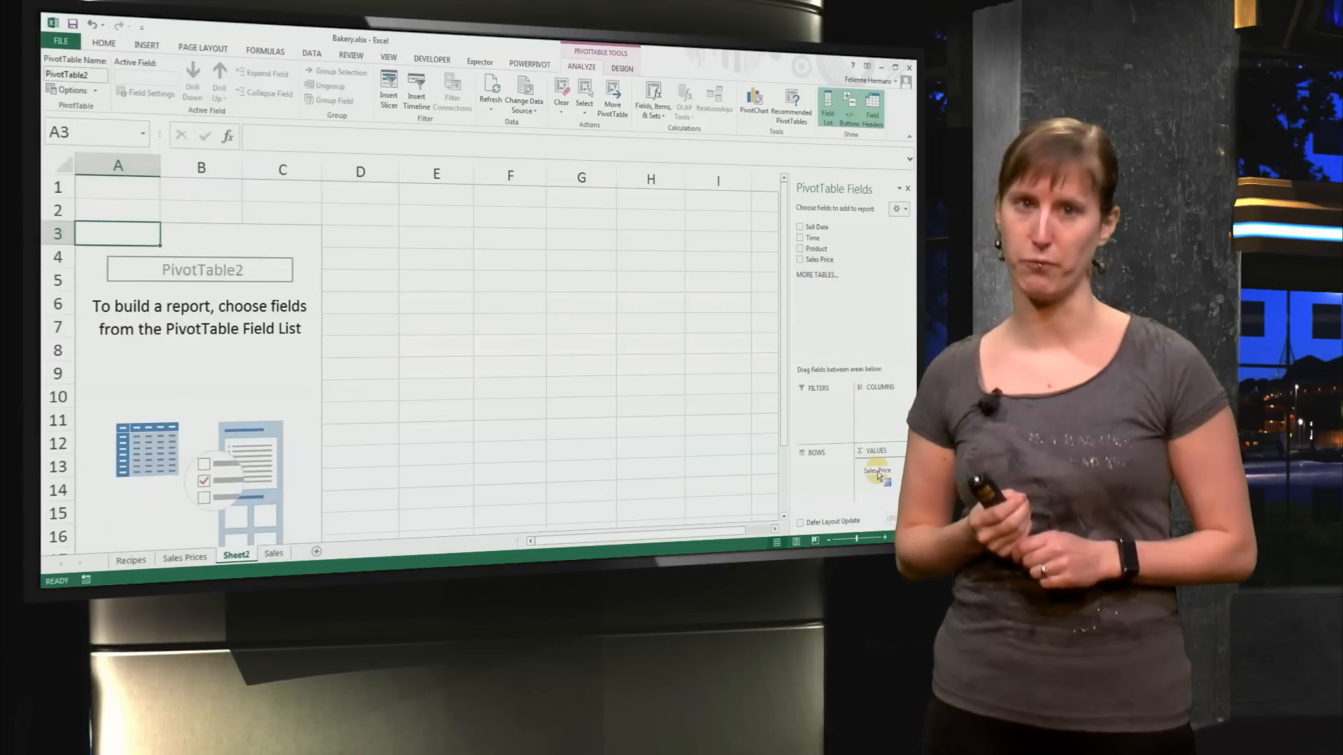
pyautogui.click(801, 259)
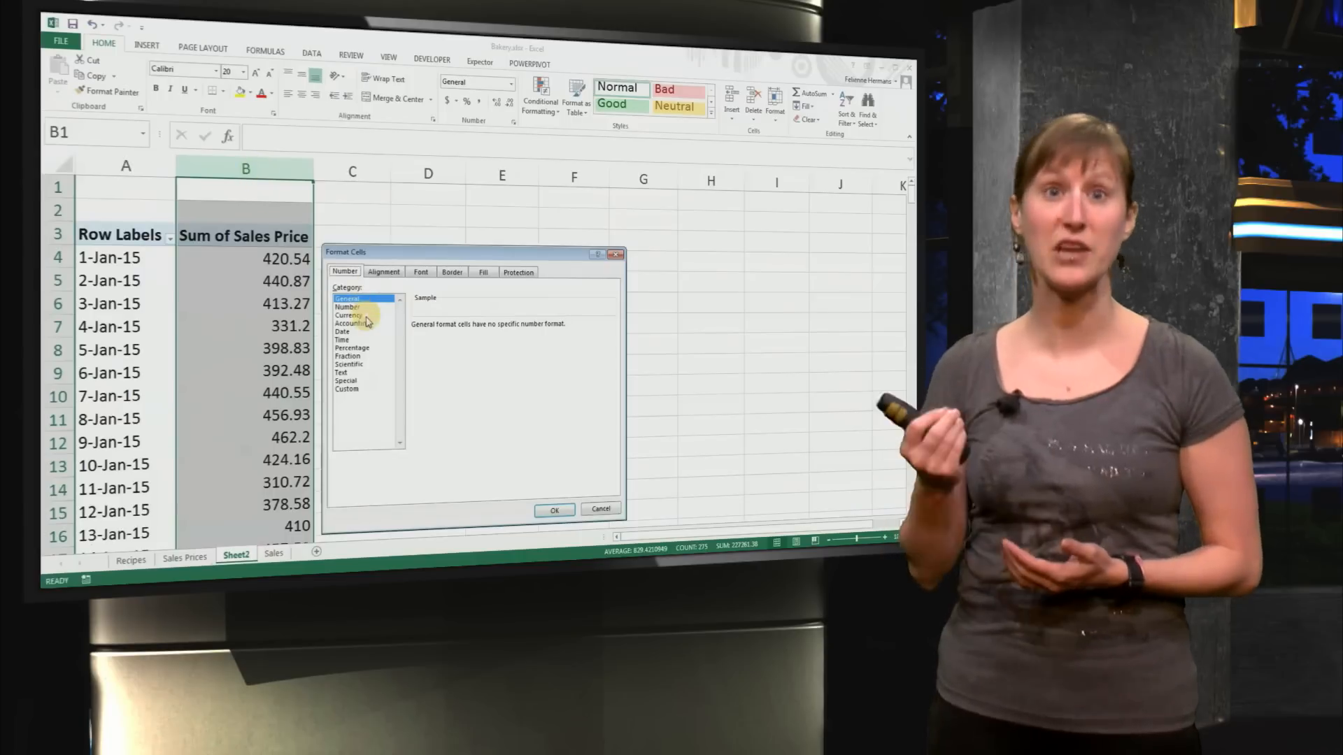
# - Format the pivot sales totals as Currency with two decimals
pyautogui.click(554, 509)
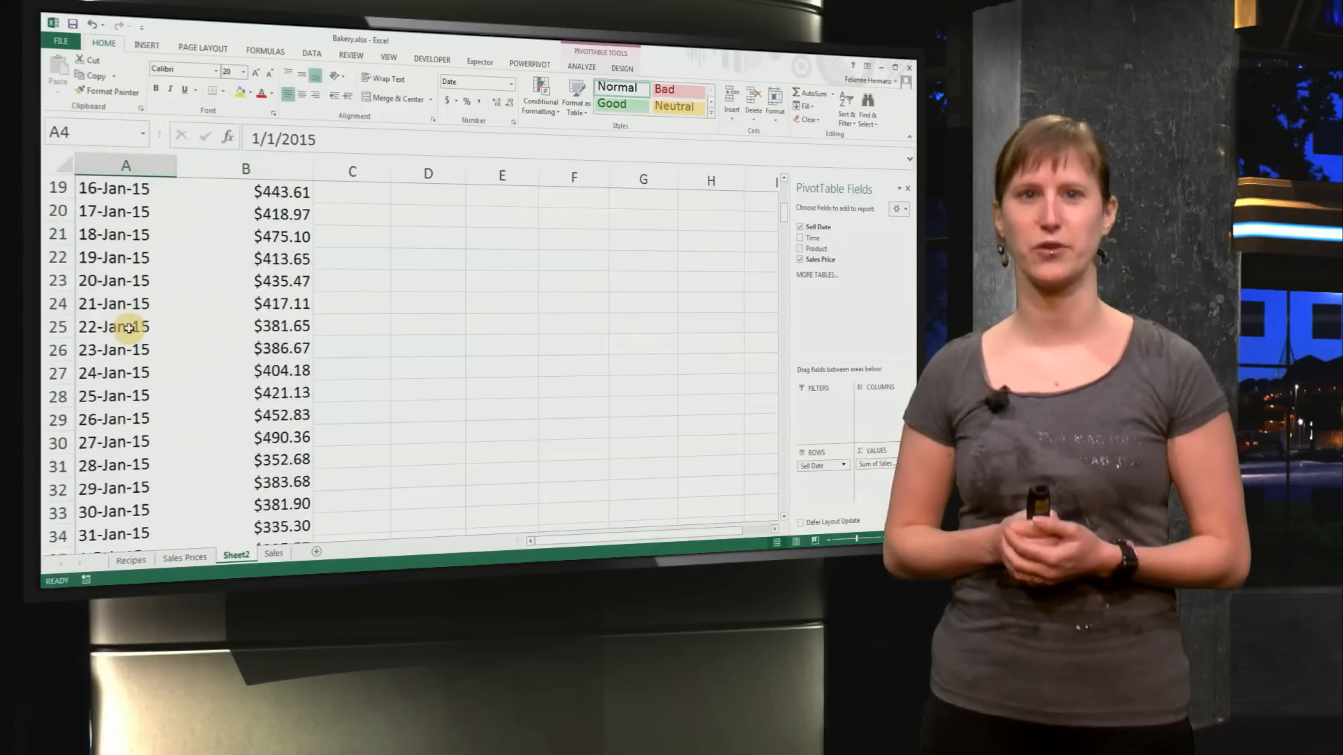
pyautogui.scroll(-3)
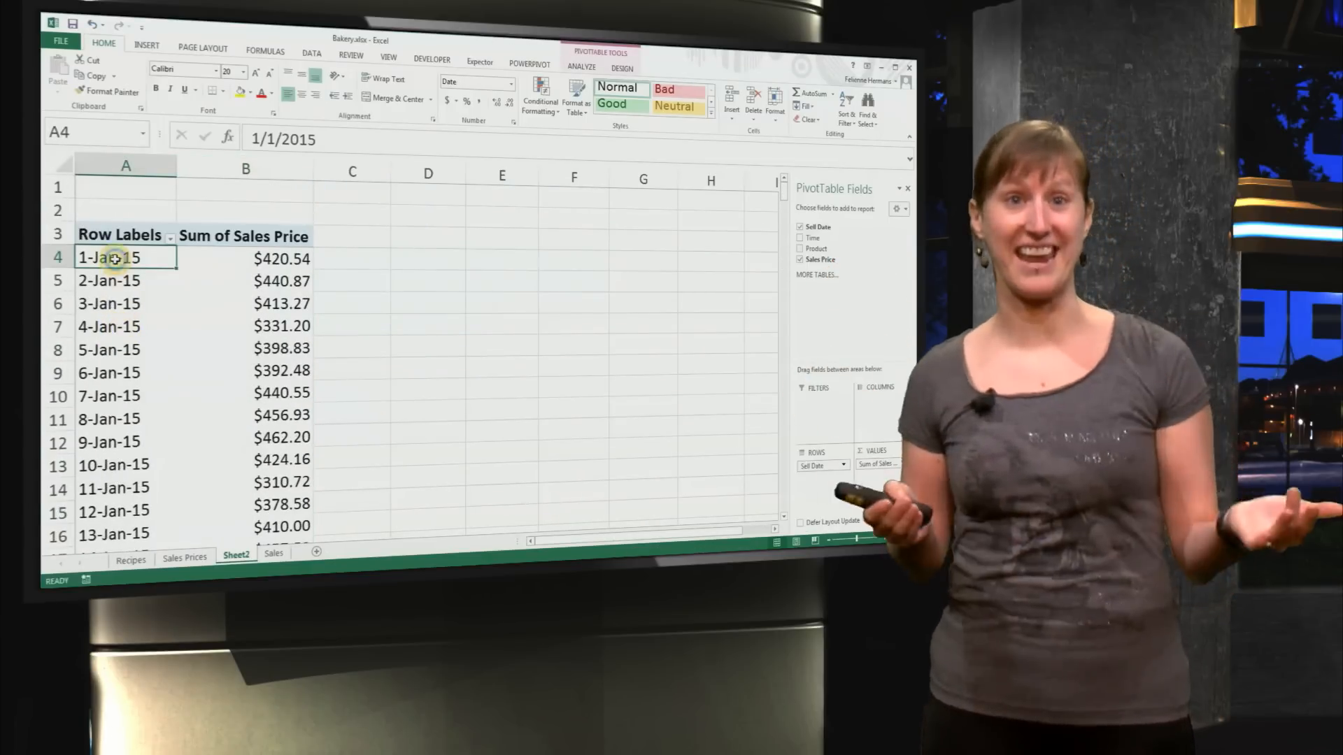
# - Group the sell dates by Quarters instead of Days, giving Qtr1–Qtr3 totals
pyautogui.rightClick(110, 257)
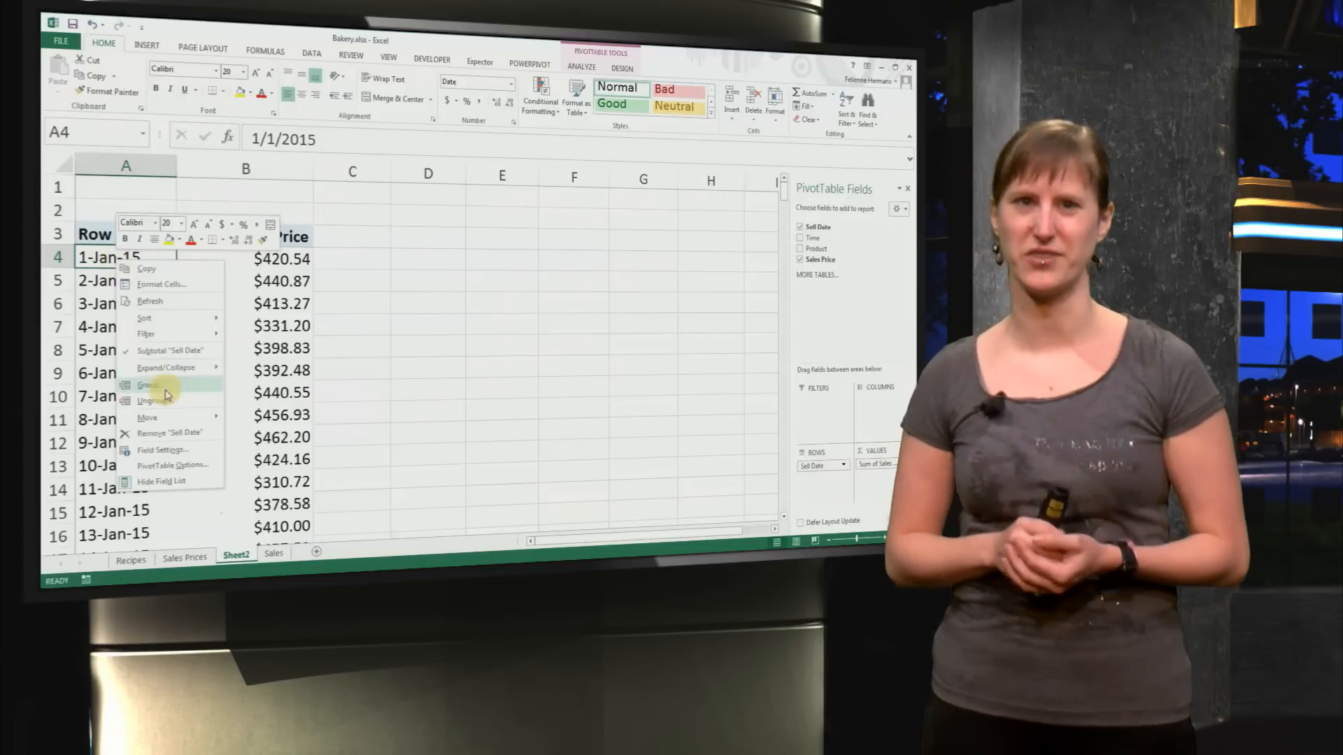
pyautogui.click(148, 385)
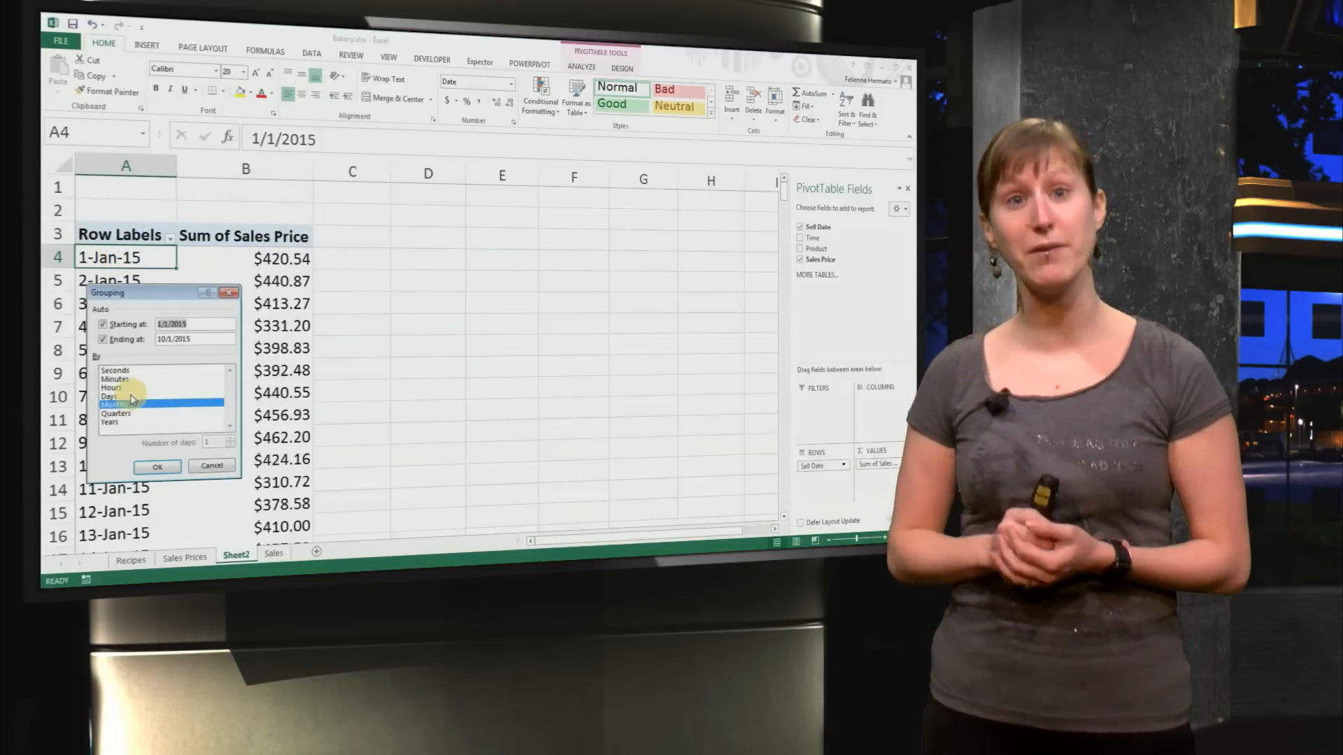
pyautogui.click(116, 413)
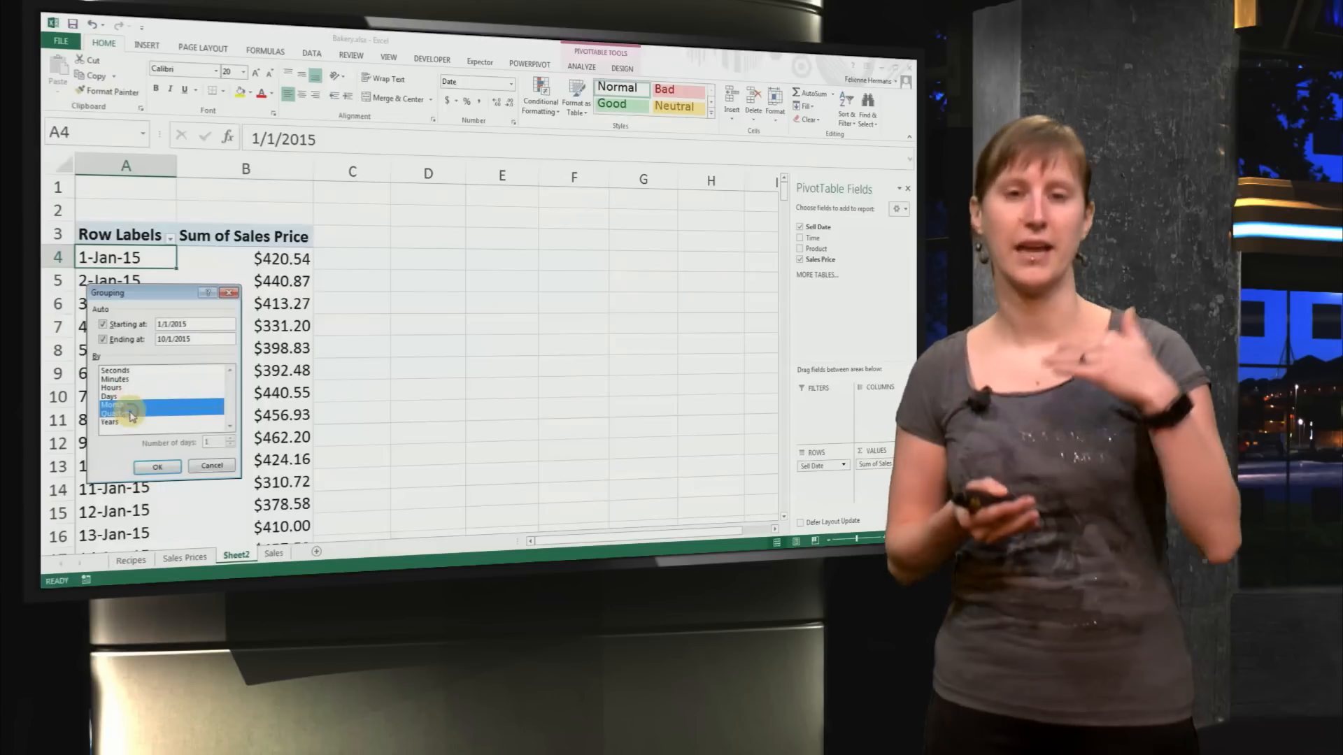
pyautogui.click(156, 465)
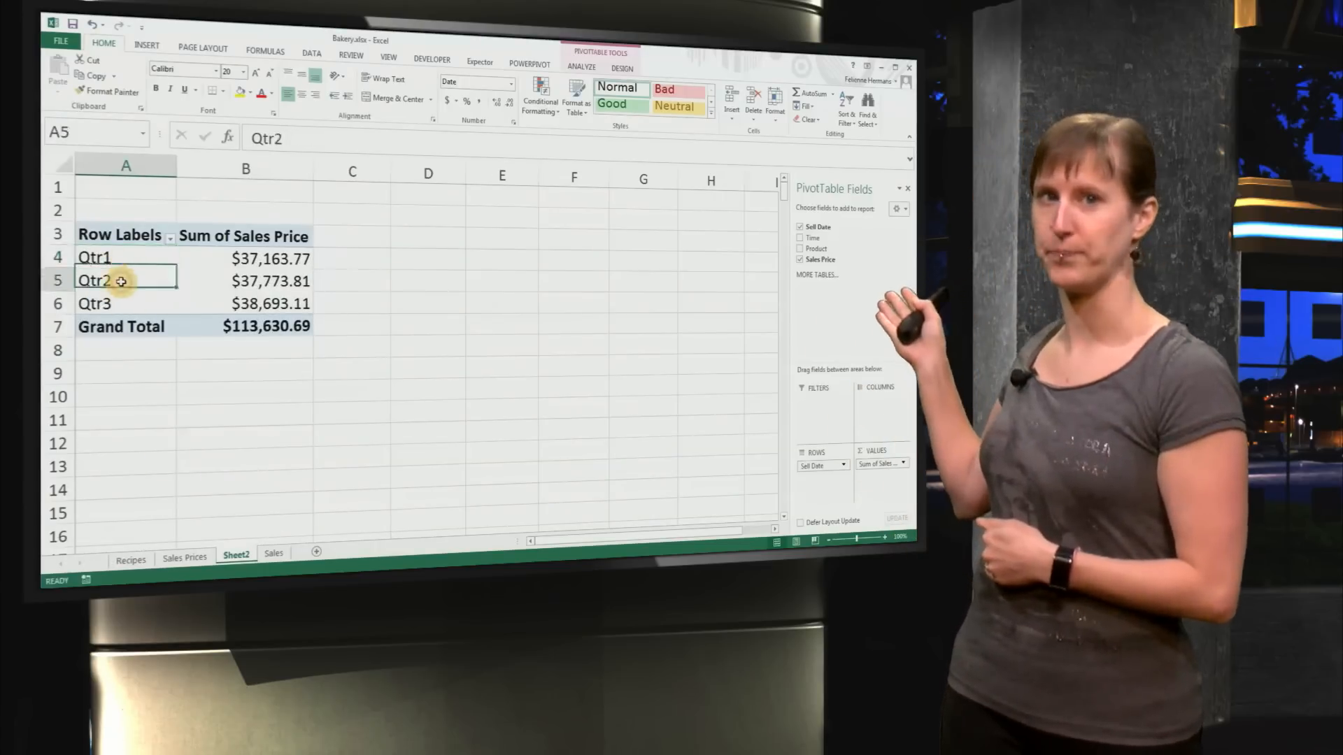
pyautogui.click(95, 302)
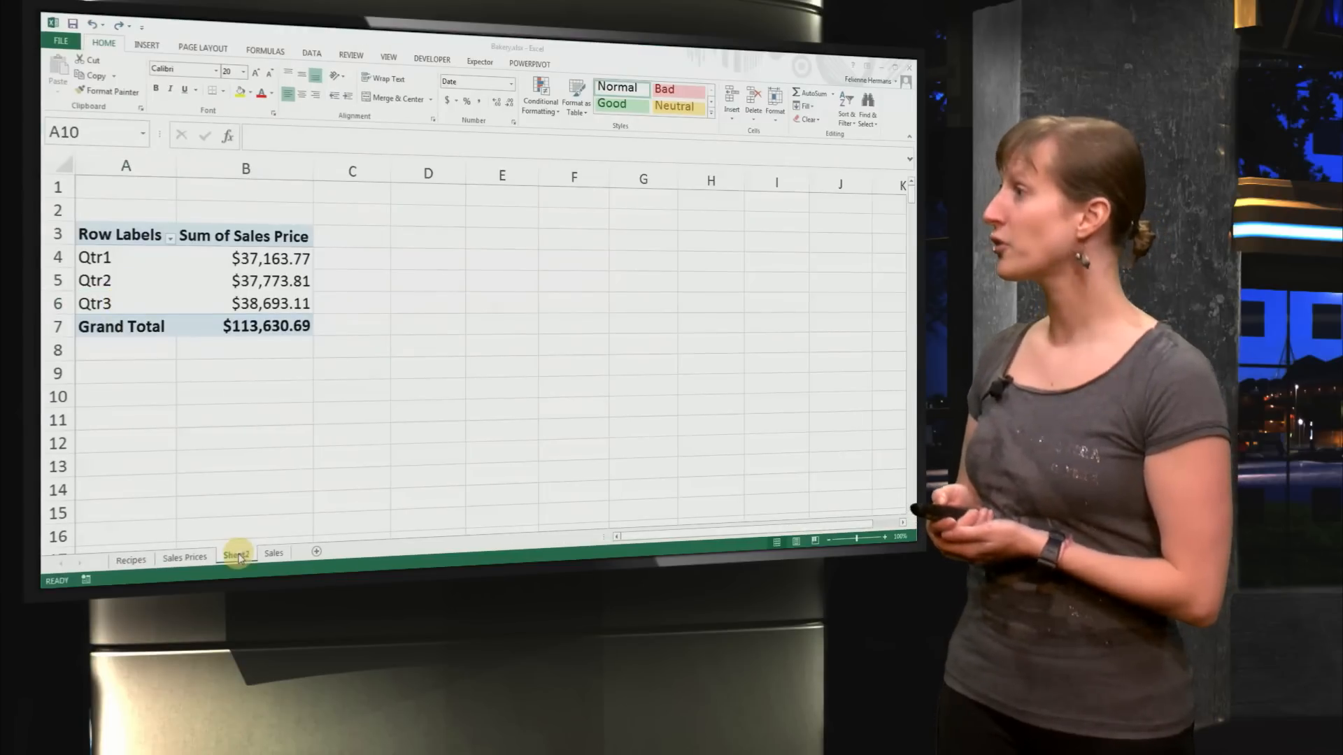
# - Rename the sheet Sales Target and enter 'Goal for Average Quarterly' with 40000, then start a Qrt4 row
pyautogui.click(125, 395)
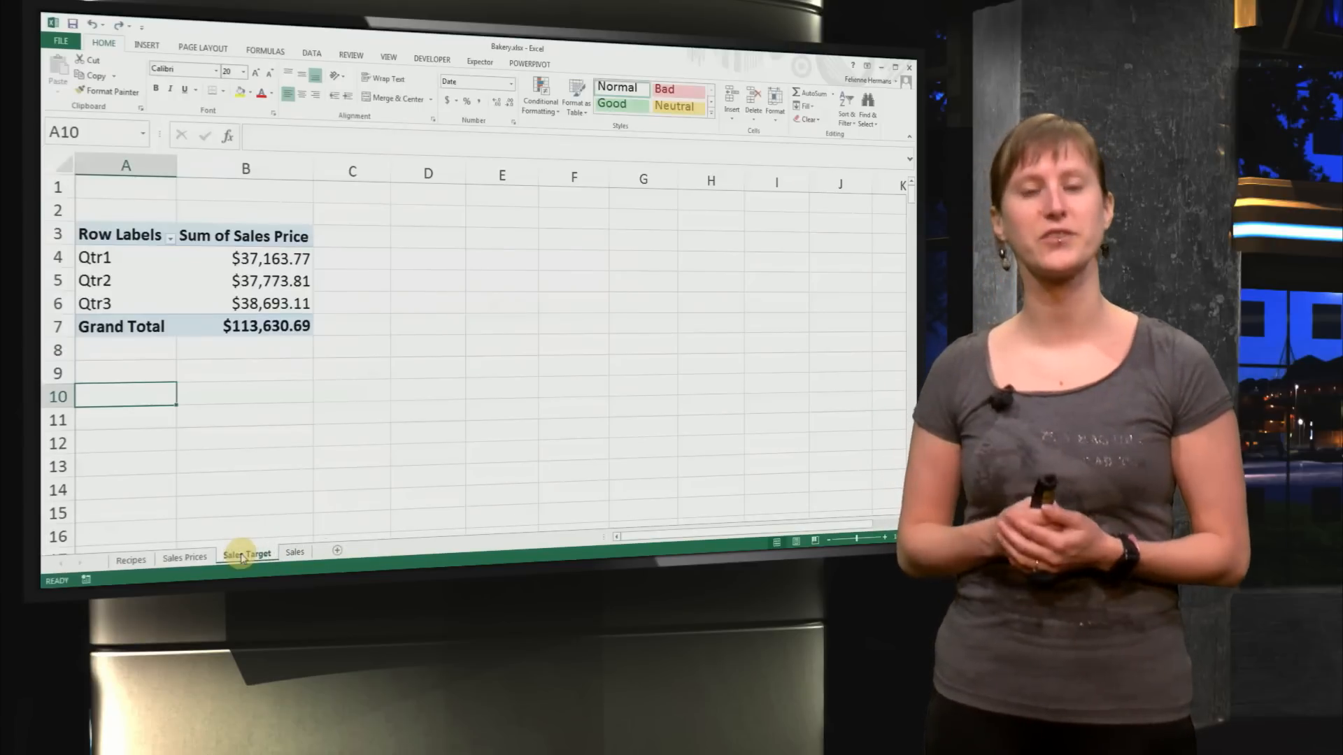
pyautogui.write('Goal for Average')
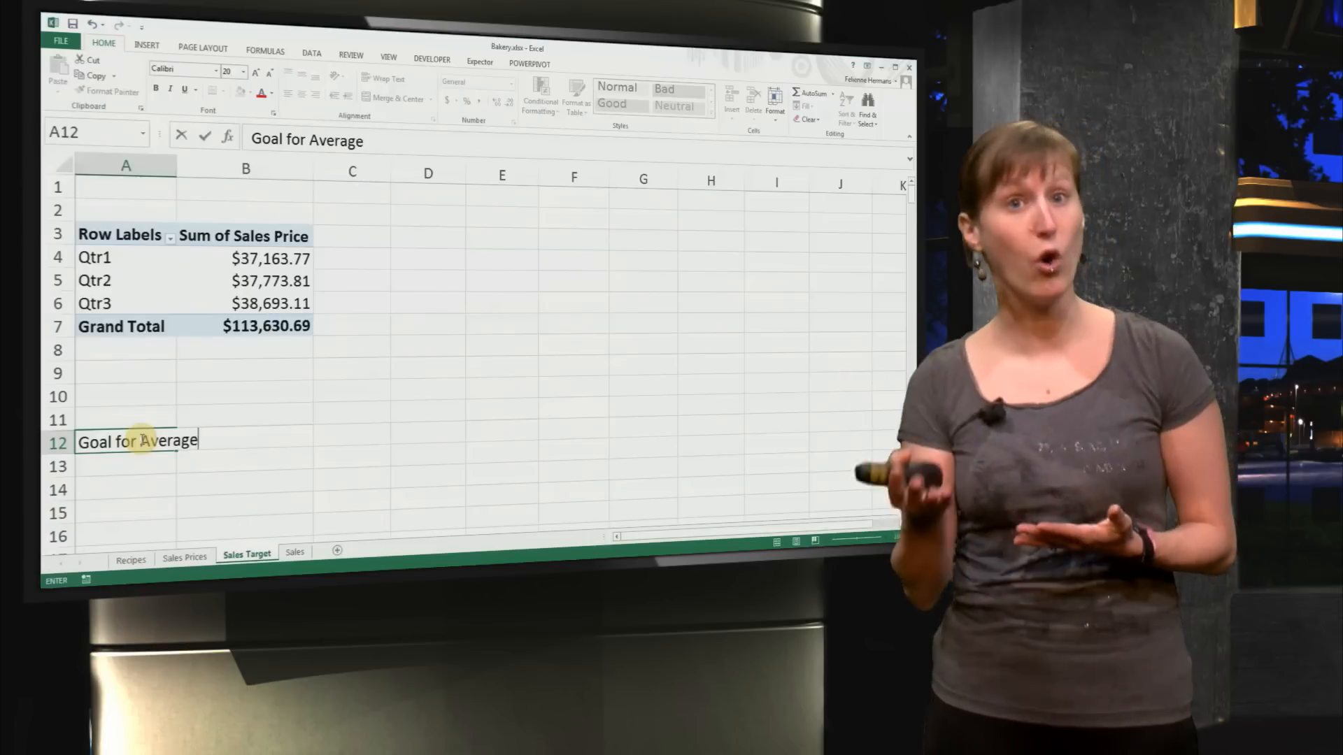
pyautogui.write('Quarterly')
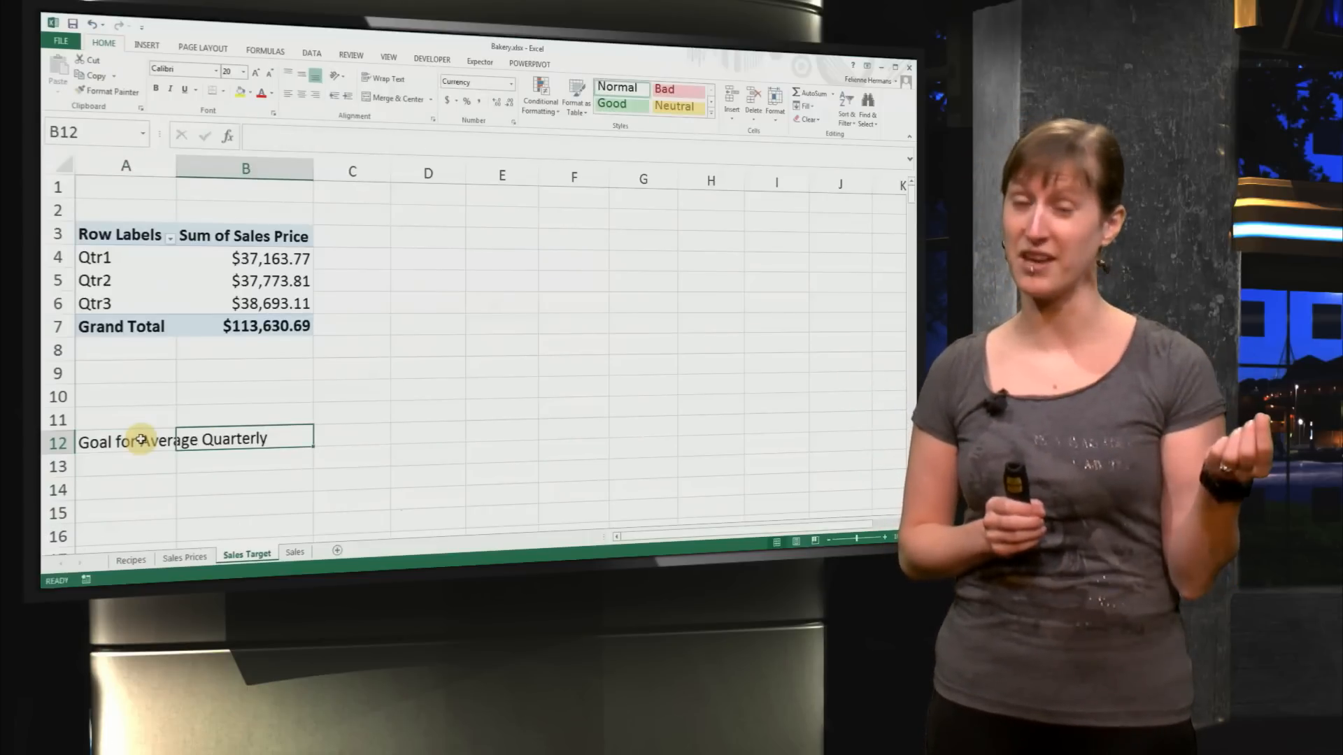
pyautogui.write('400000.00')
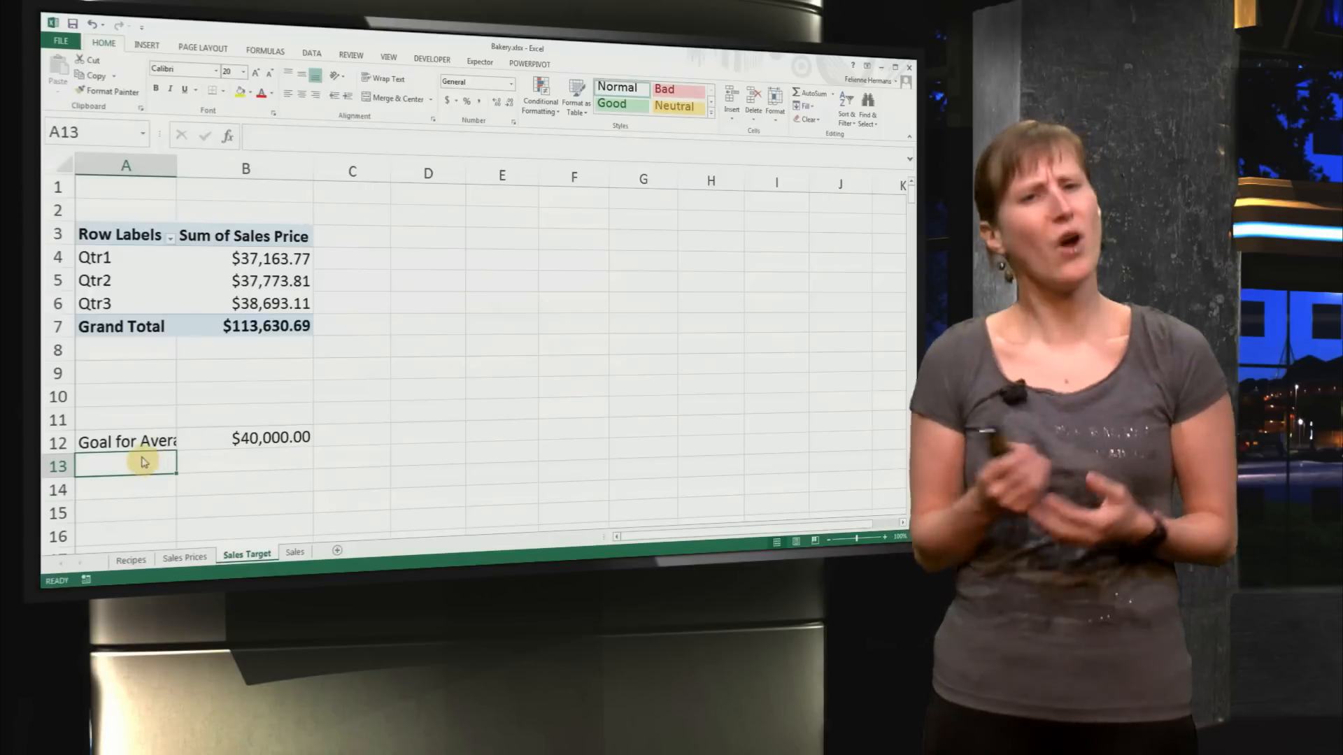
pyautogui.write('Qrt4')
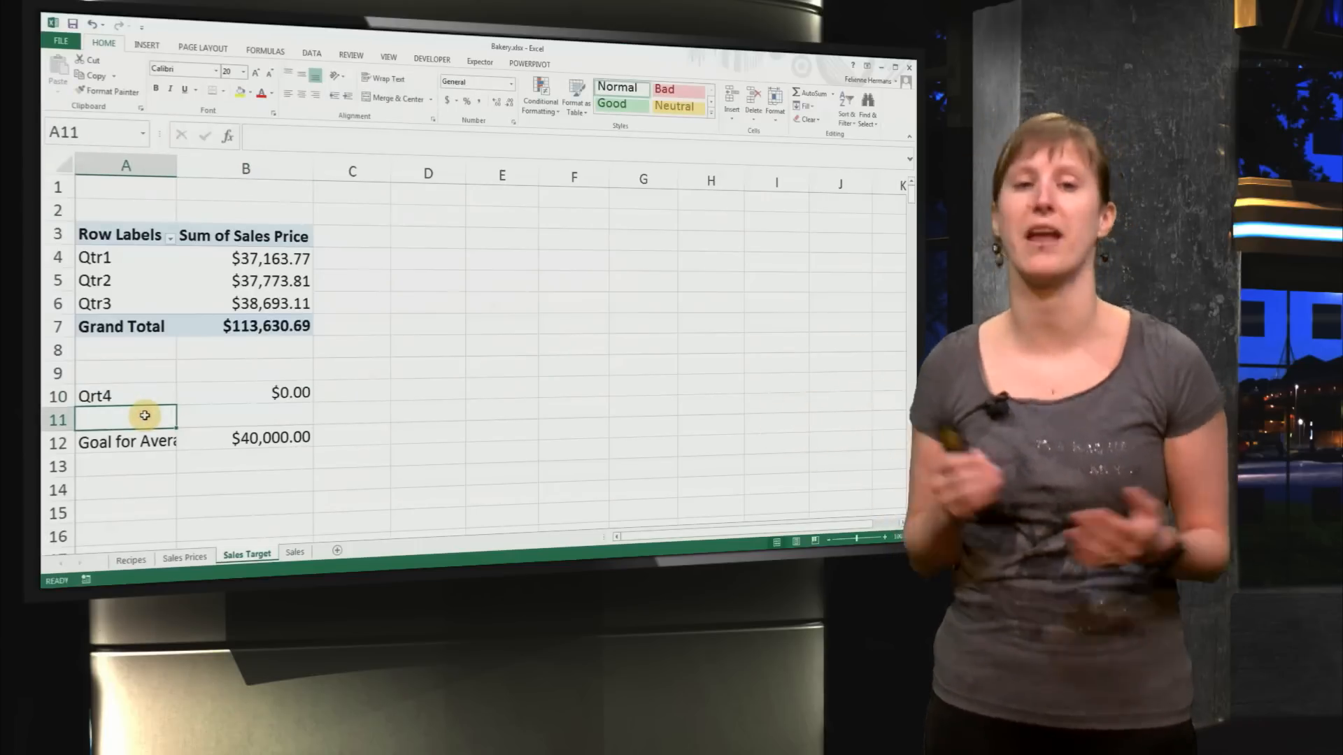
# - Add a Current Average row with =AVERAGE(B4:B6,B10), showing $28,407.67
pyautogui.write('Current Av')
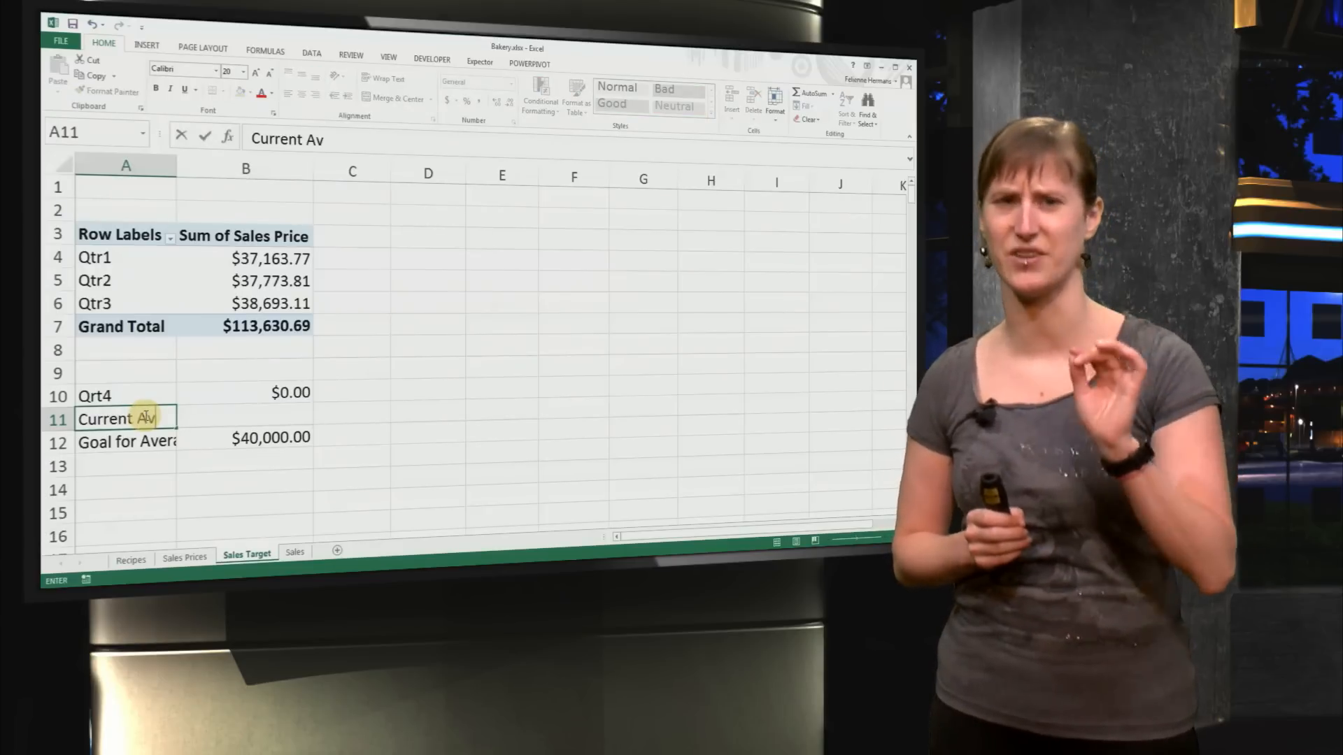
pyautogui.write('erage')
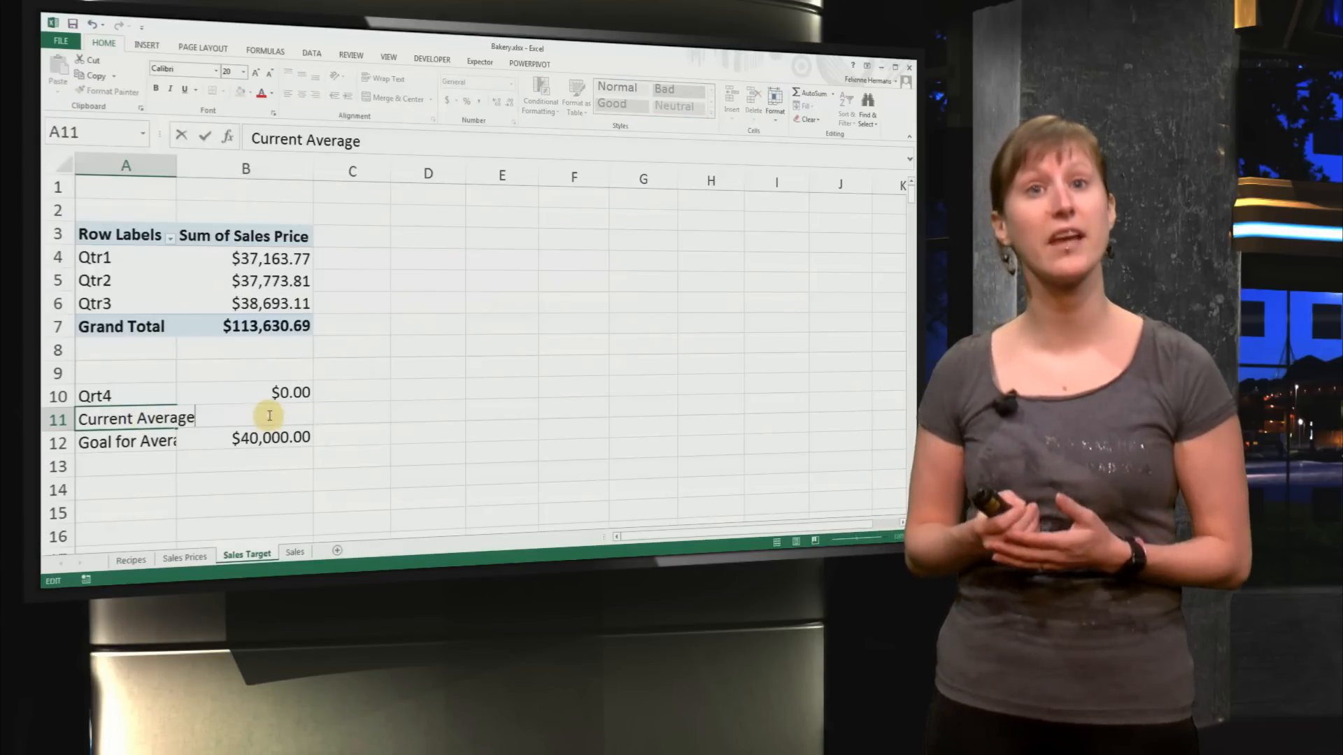
pyautogui.write('=')
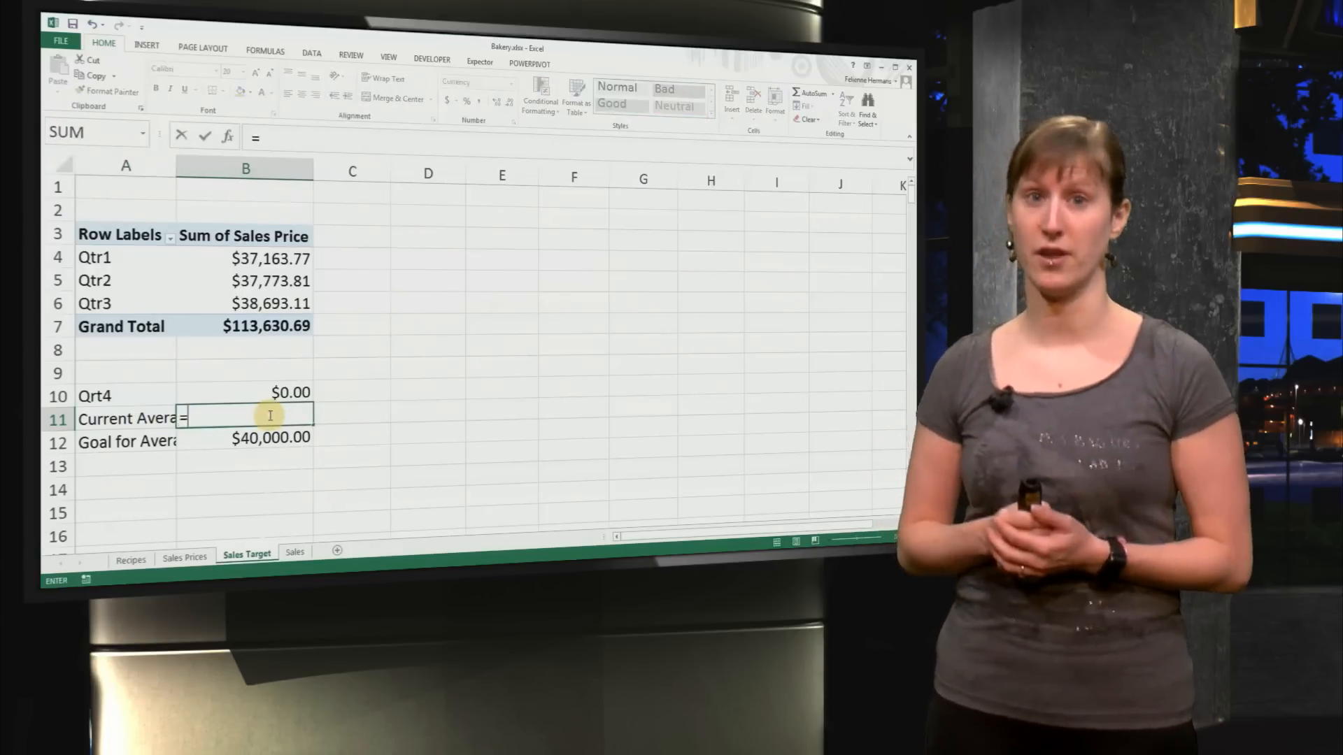
pyautogui.write('=AVERAGE(')
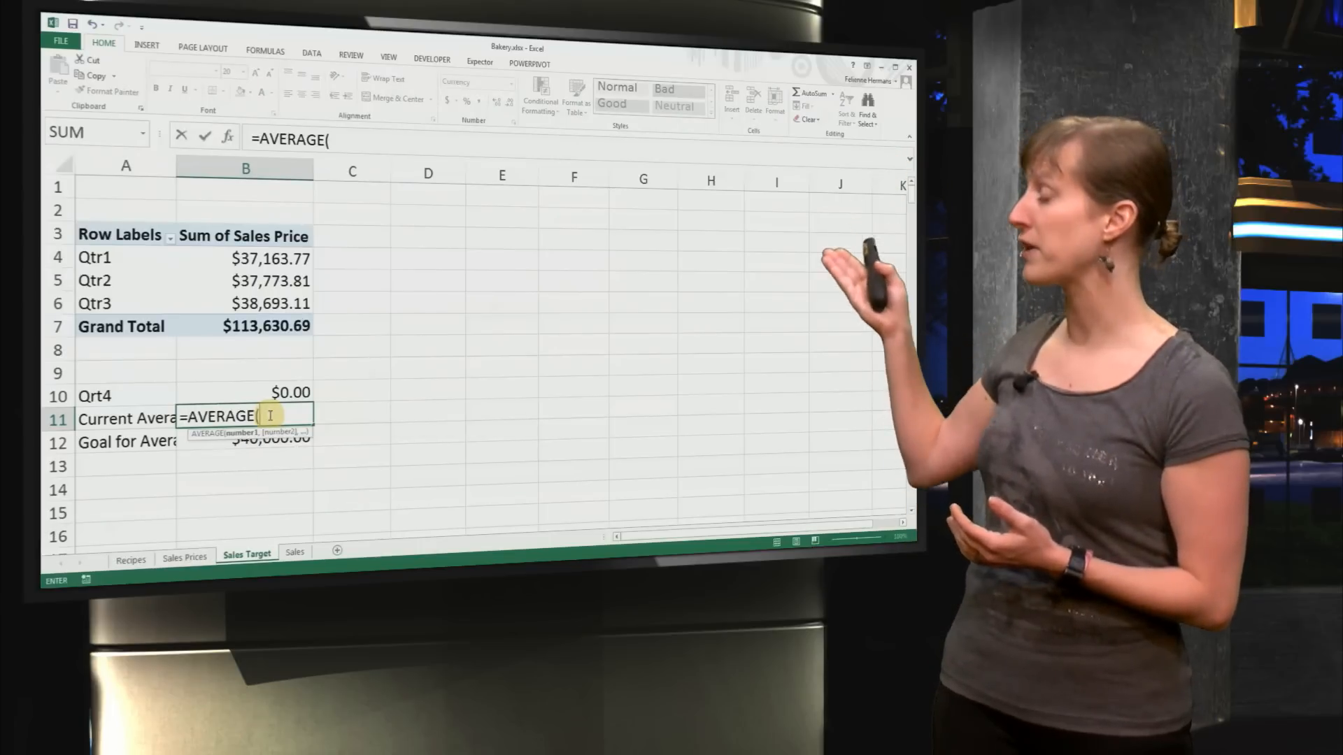
pyautogui.moveTo(244, 258); pyautogui.dragTo(244, 303)
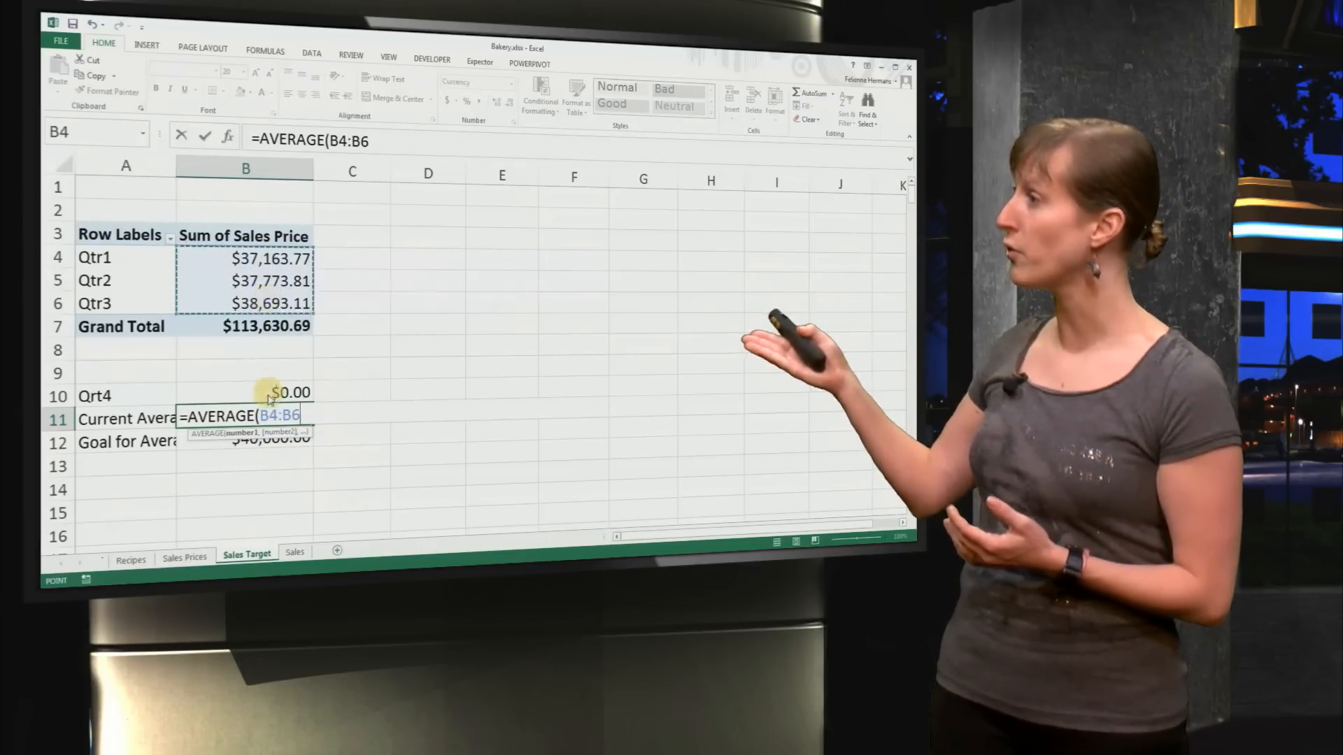
pyautogui.click(283, 392)
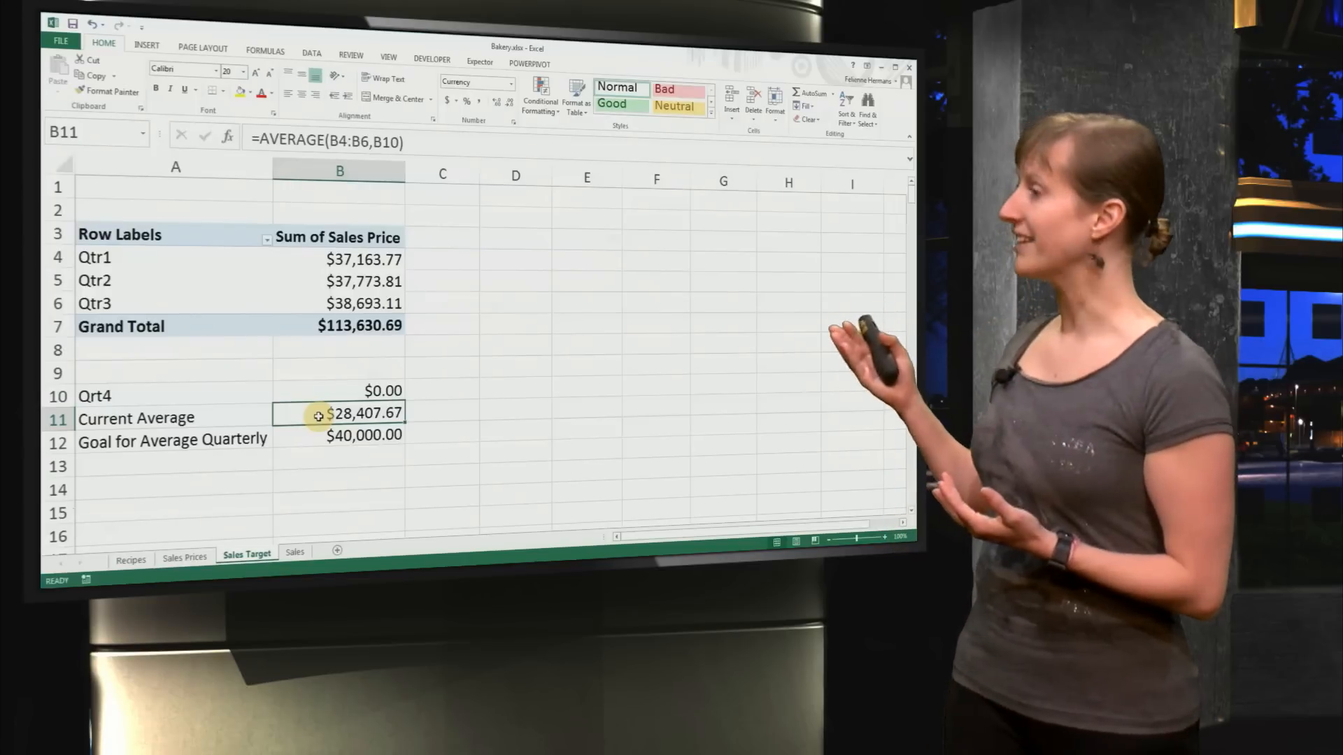
pyautogui.click(340, 390)
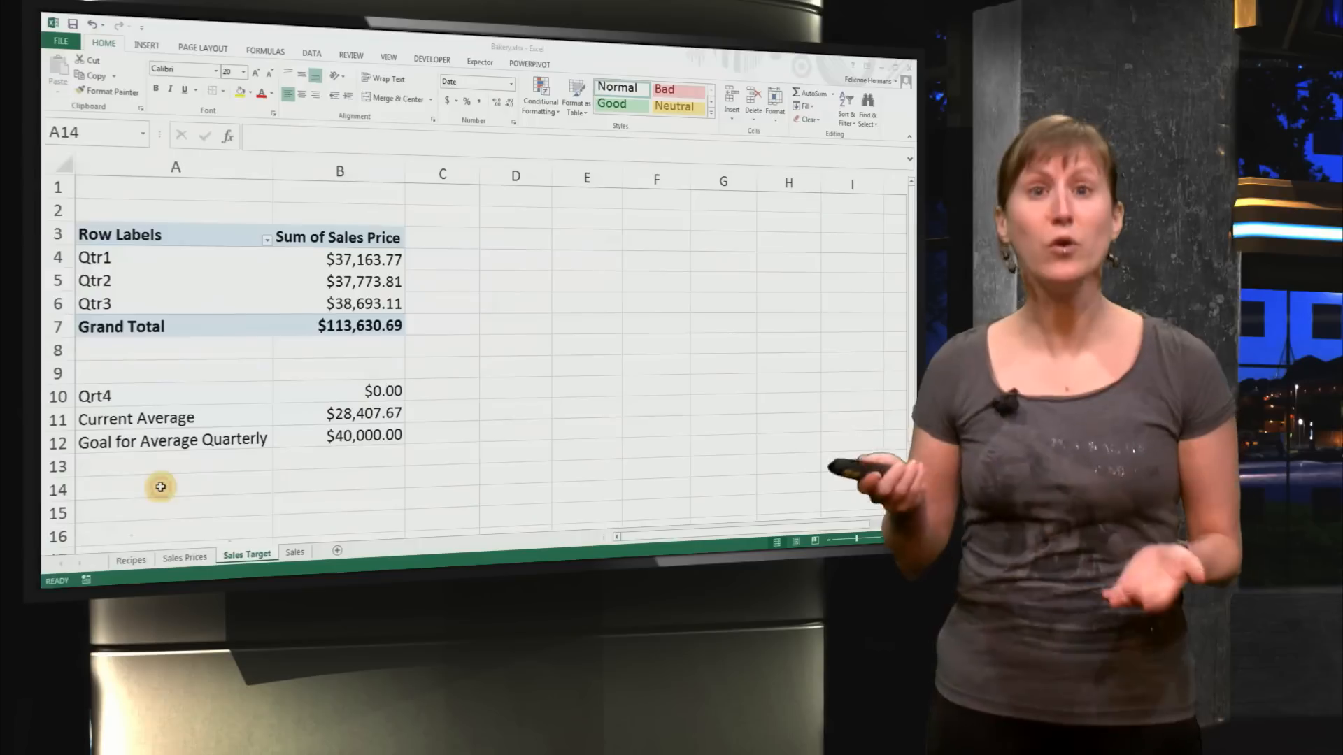
pyautogui.write('Goal Tot')
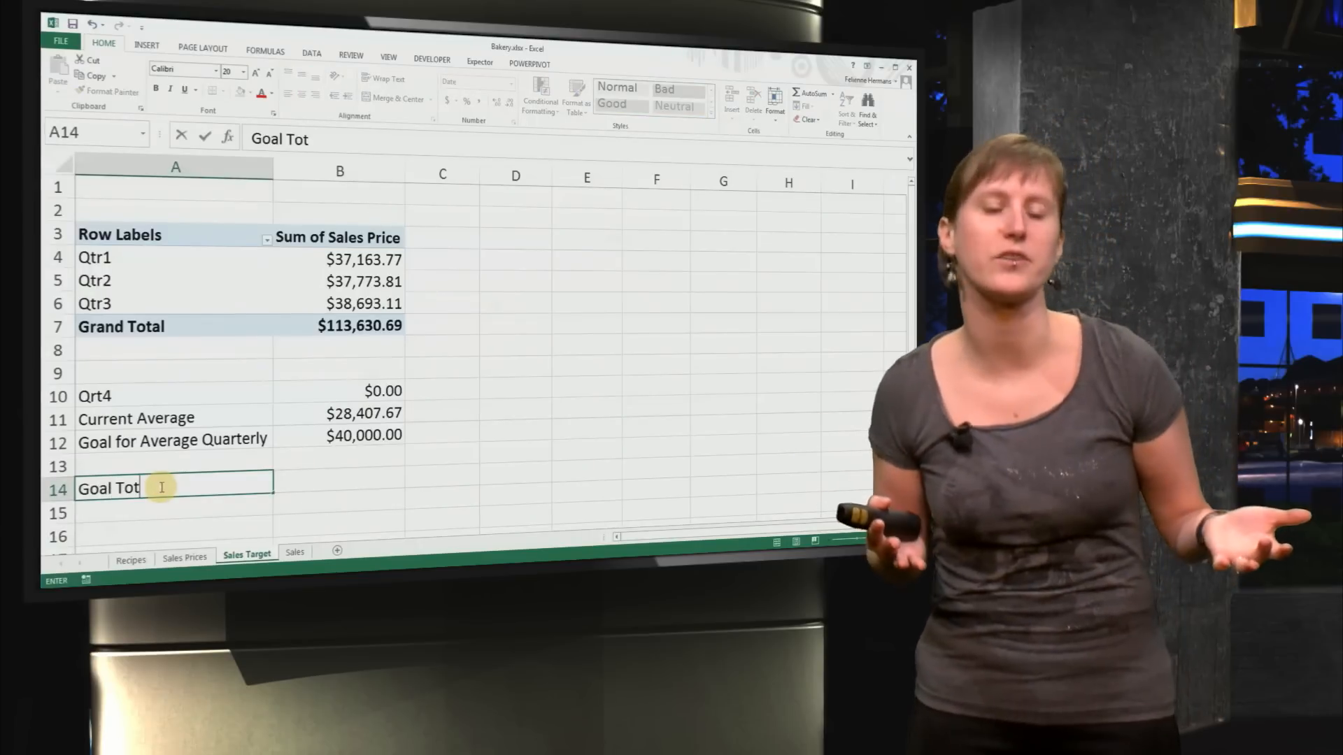
pyautogui.write('=4*B12')
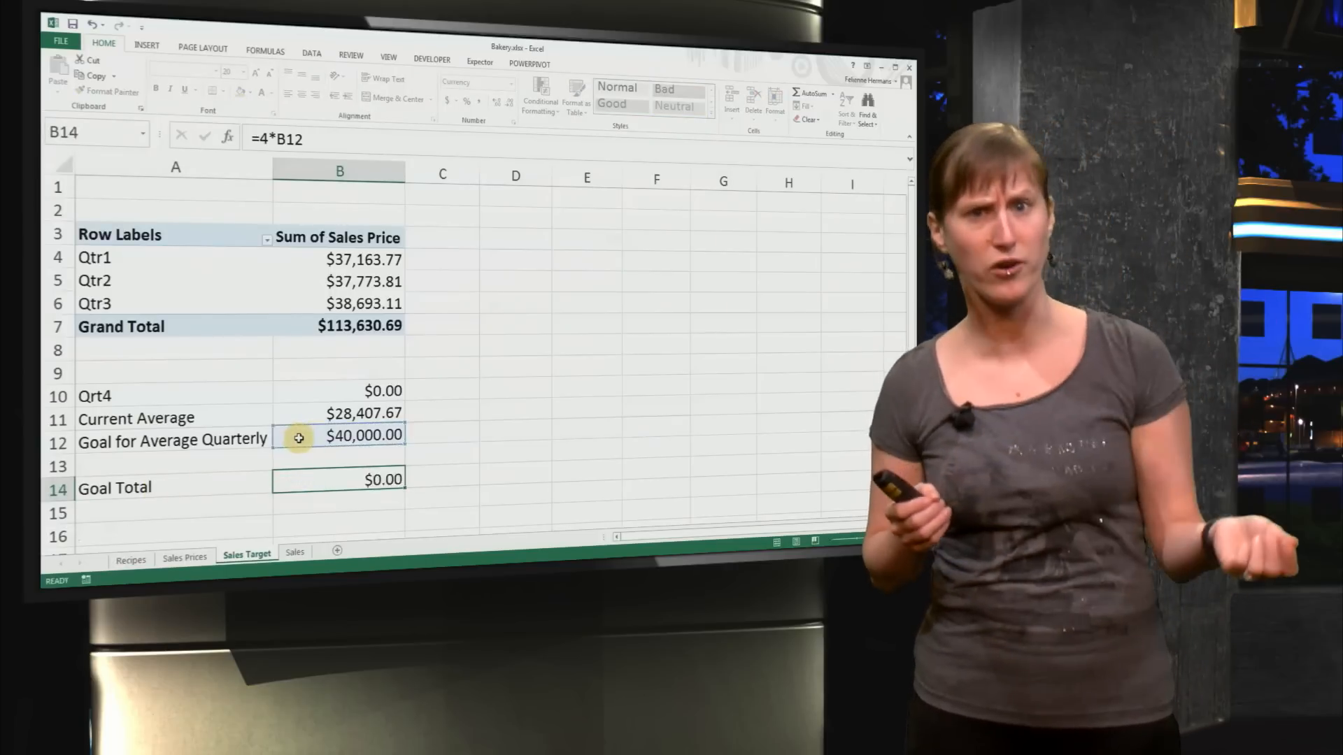
pyautogui.write('Goal Qrt4')
pyautogui.click(338, 512)
pyautogui.write('=')
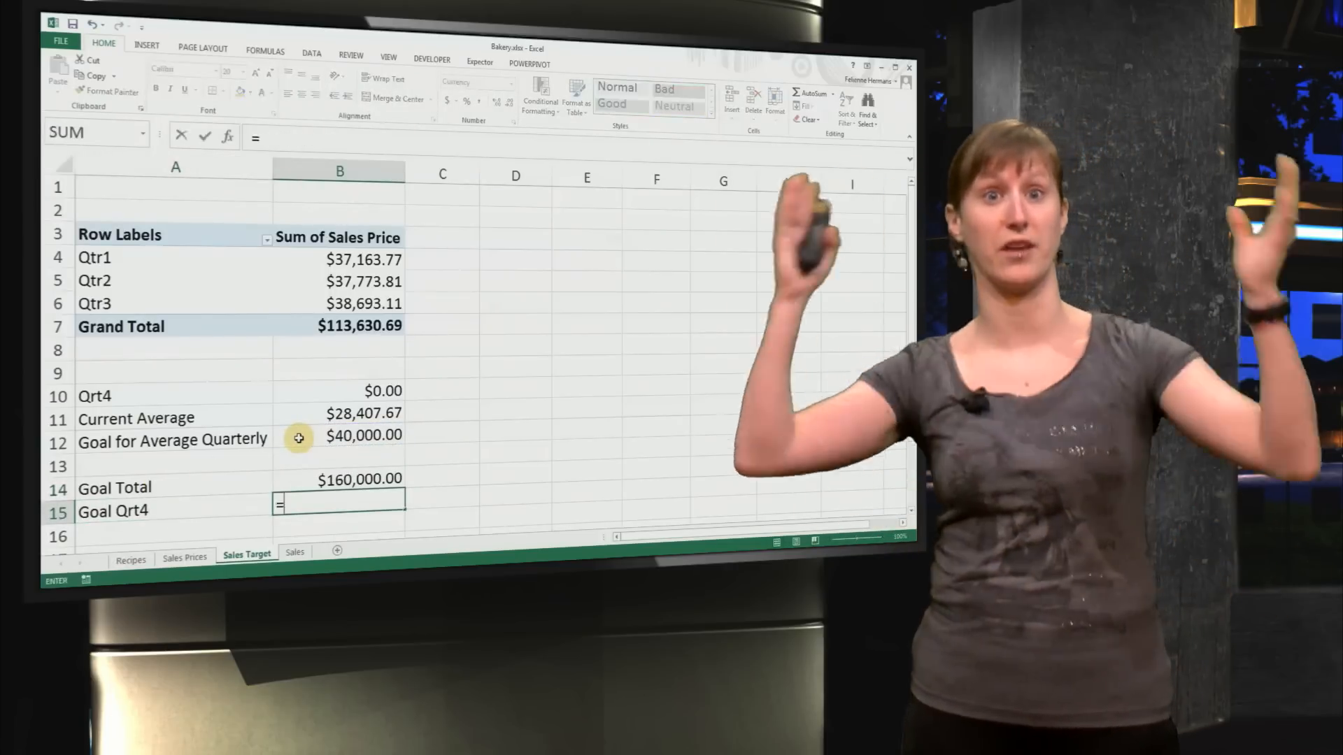
pyautogui.click(339, 479)
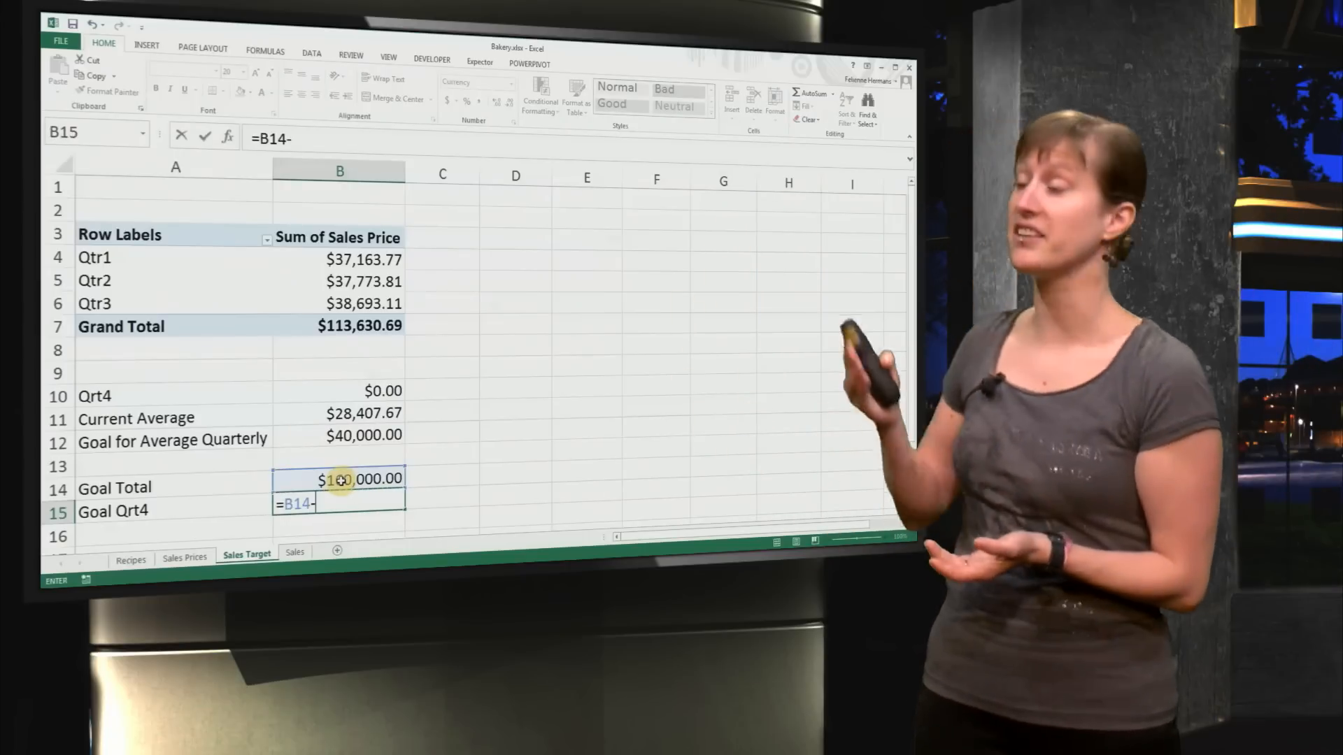
pyautogui.write('SUM(')
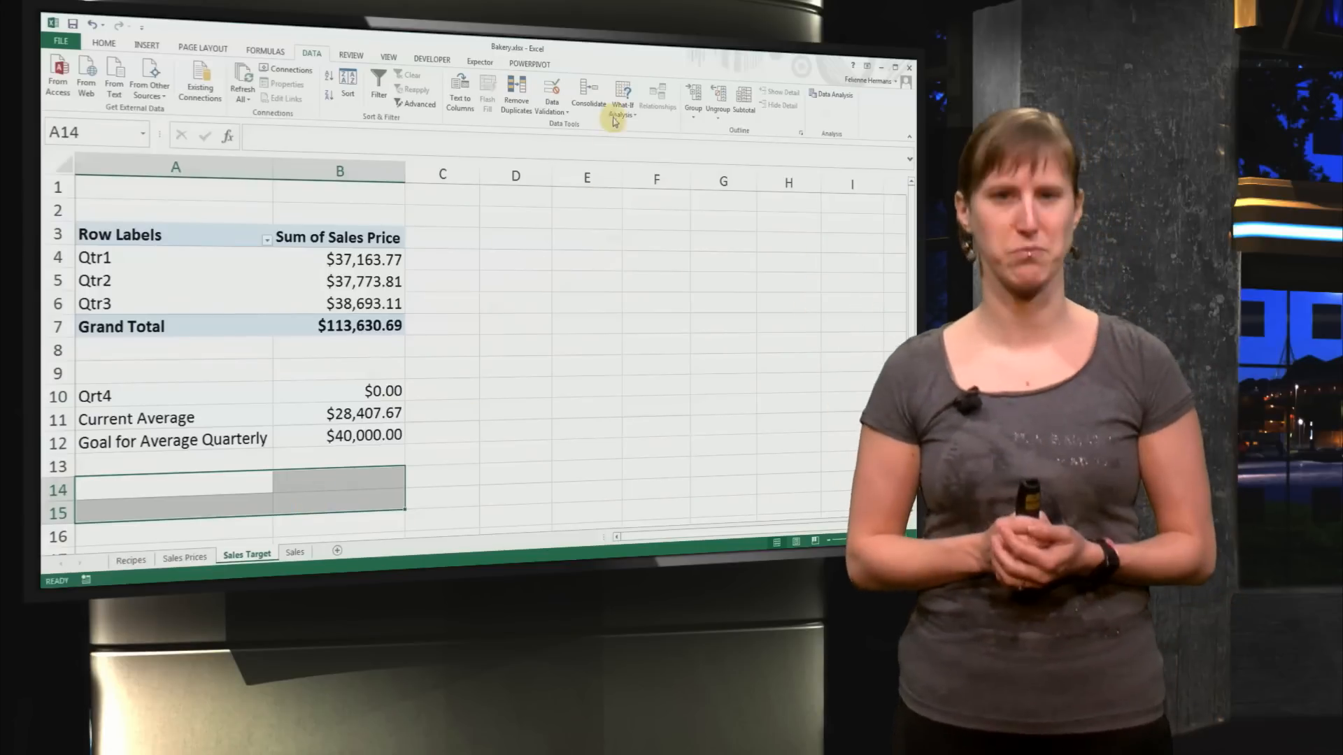
# - Goal Seek the Current Average to 40000 by changing Qrt4, yielding $46,369.31
pyautogui.click(622, 94)
pyautogui.write('40000')
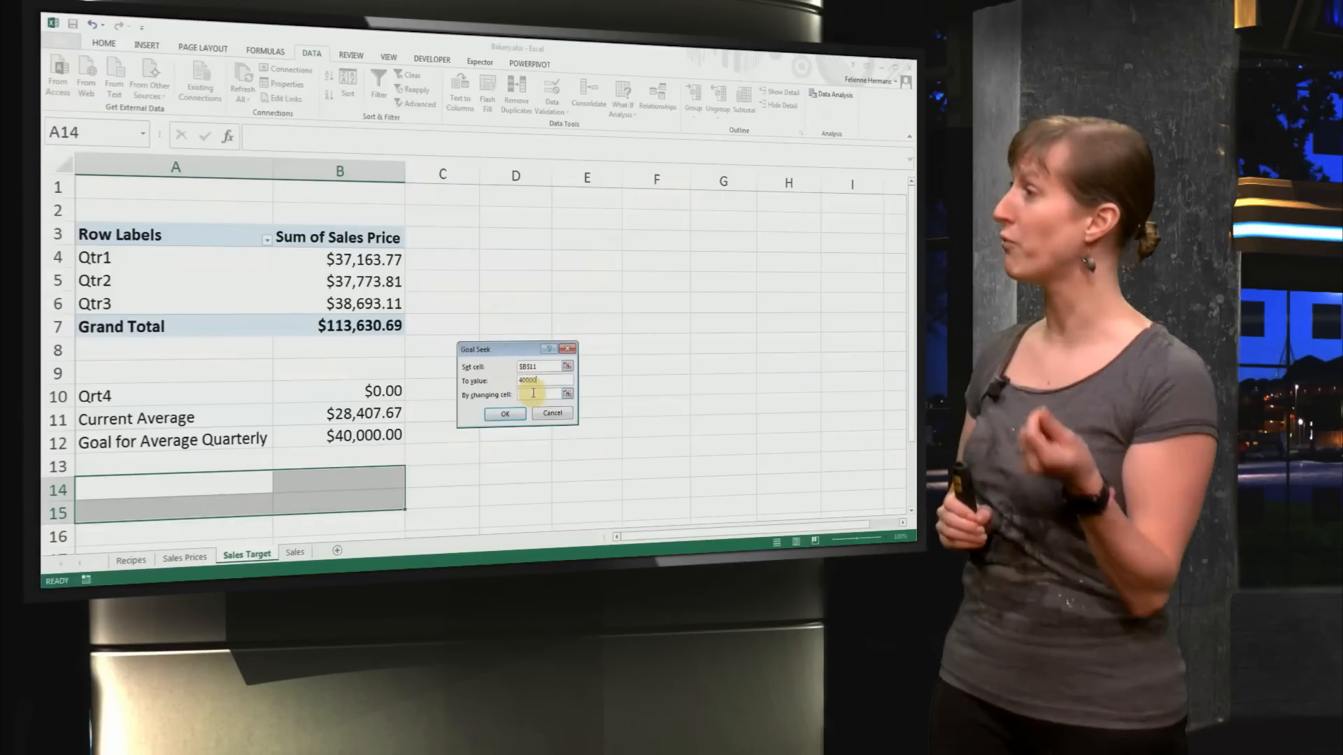
pyautogui.click(339, 390)
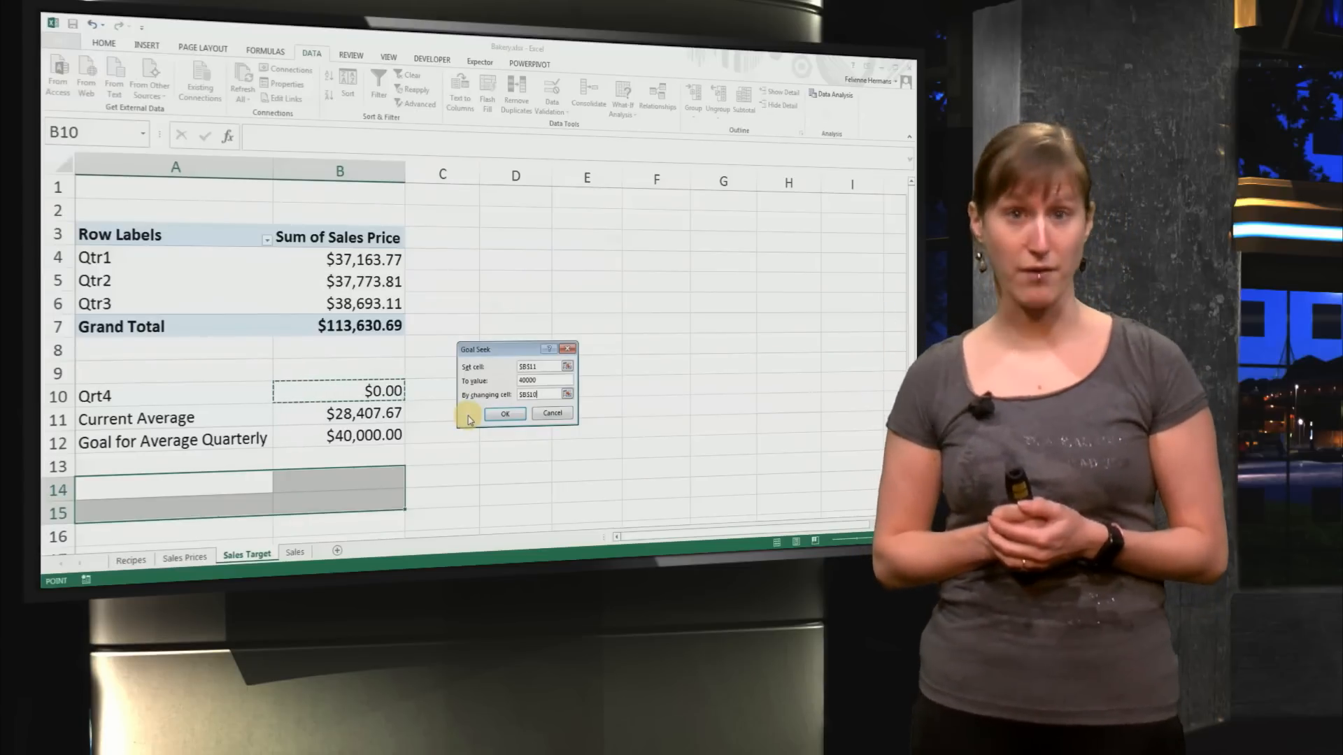
pyautogui.click(504, 414)
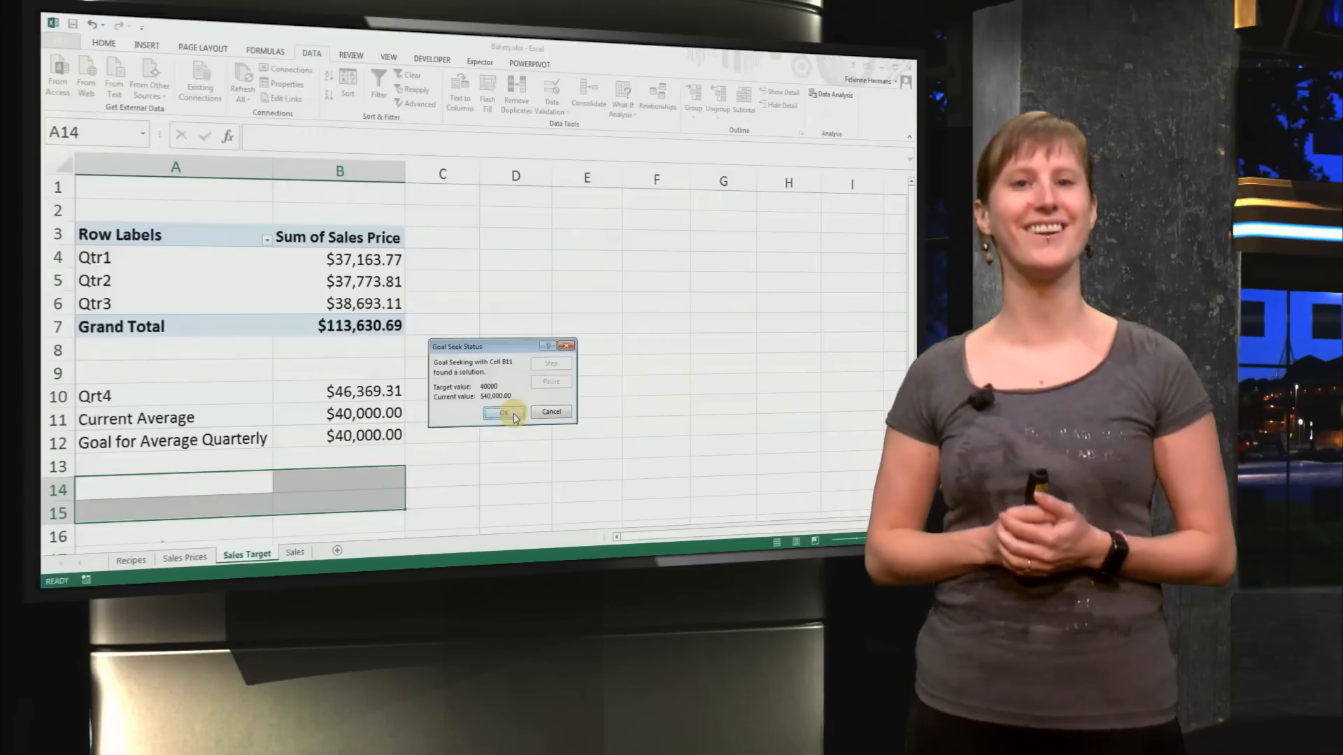
pyautogui.click(505, 412)
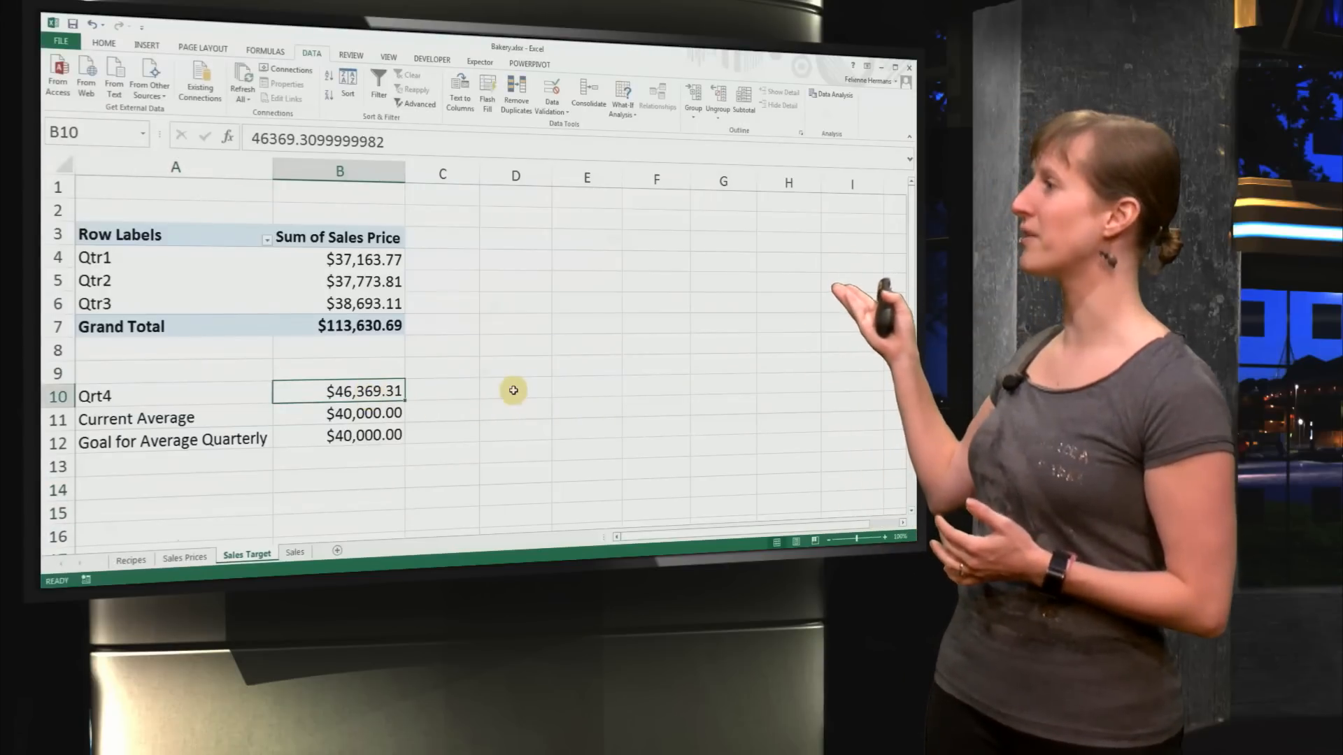